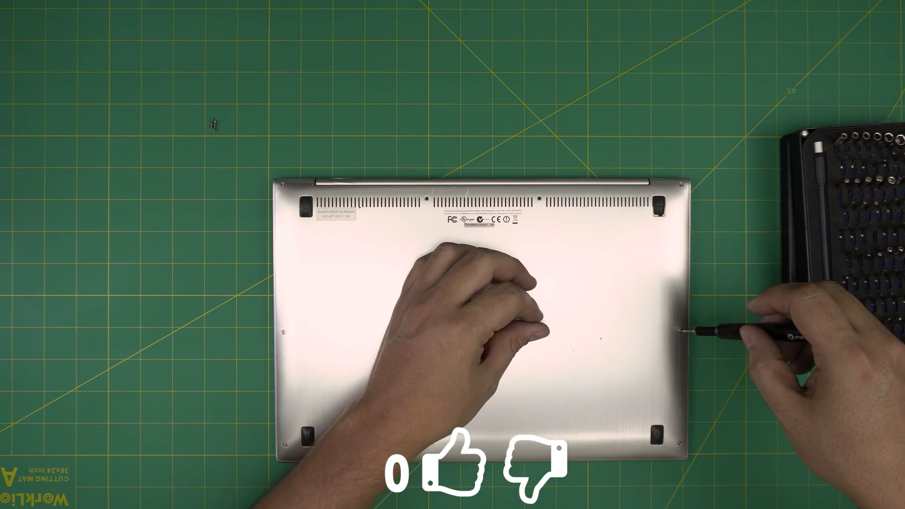
- Remove the right-edge bottom-panel screw with the precision screwdriver and set it aside
left_click(452, 466)
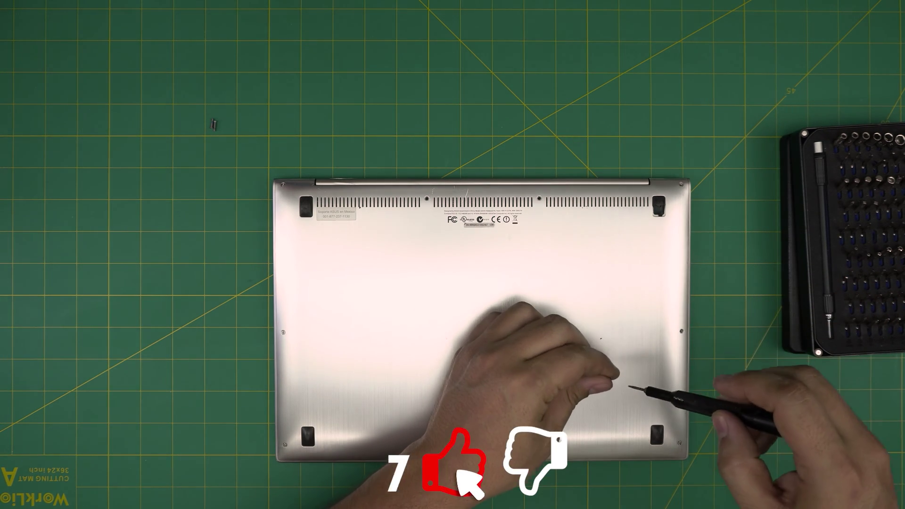